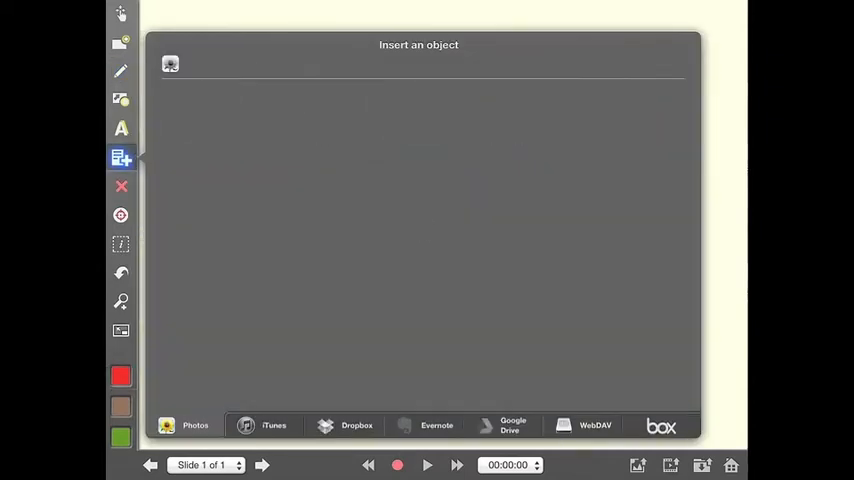
- Browse the Photos, iTunes, Dropbox, Evernote and Box sources, ending back on the Camera Roll gallery
click(196, 422)
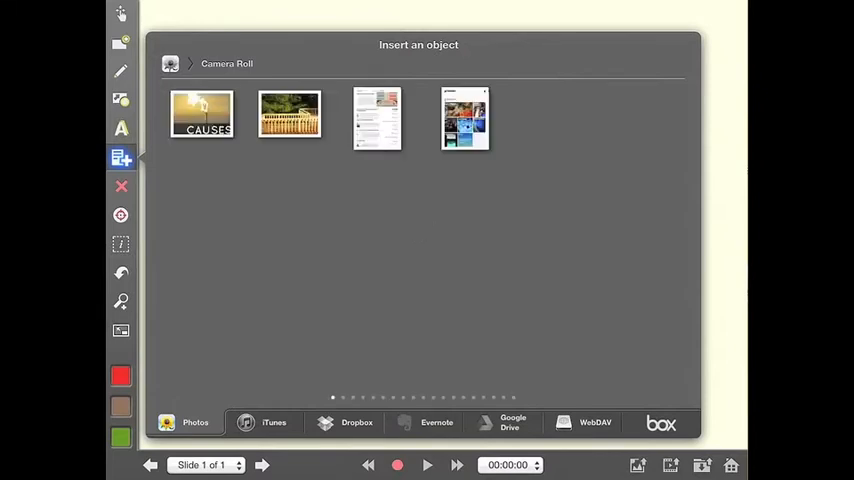
click(272, 422)
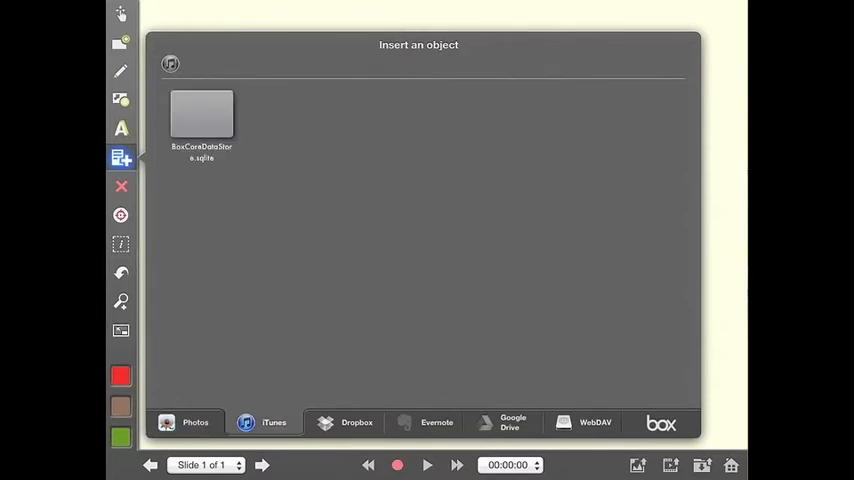
click(356, 422)
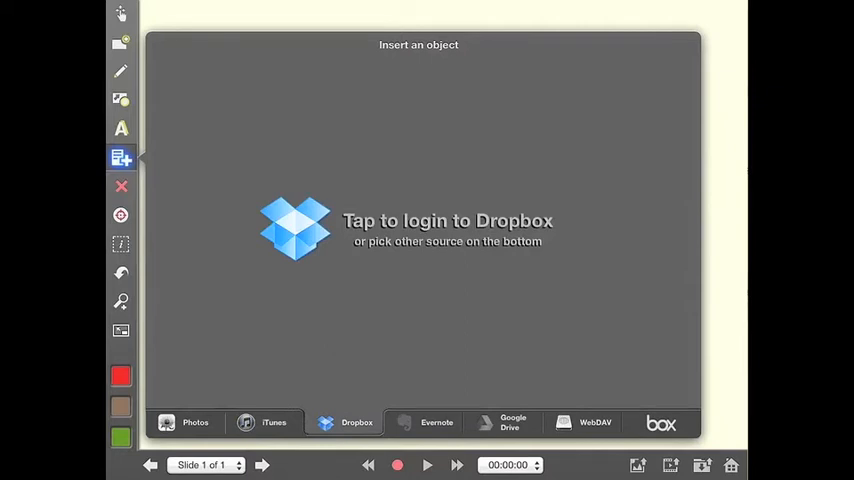
click(436, 422)
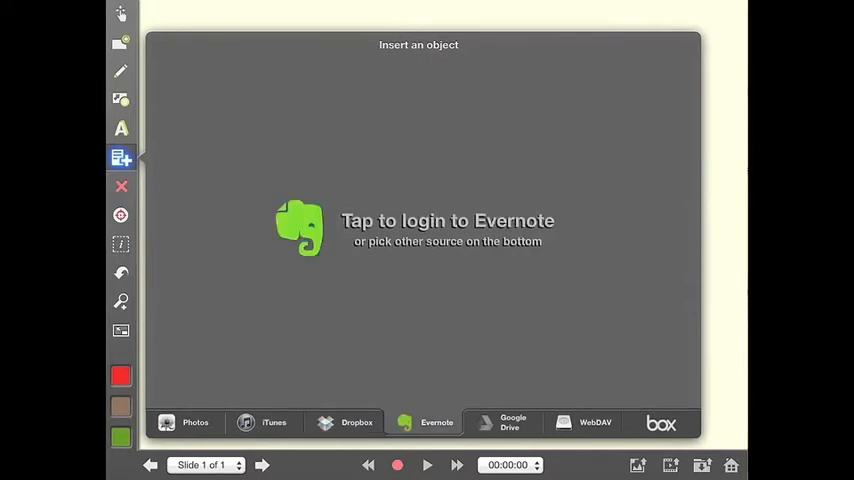
click(594, 422)
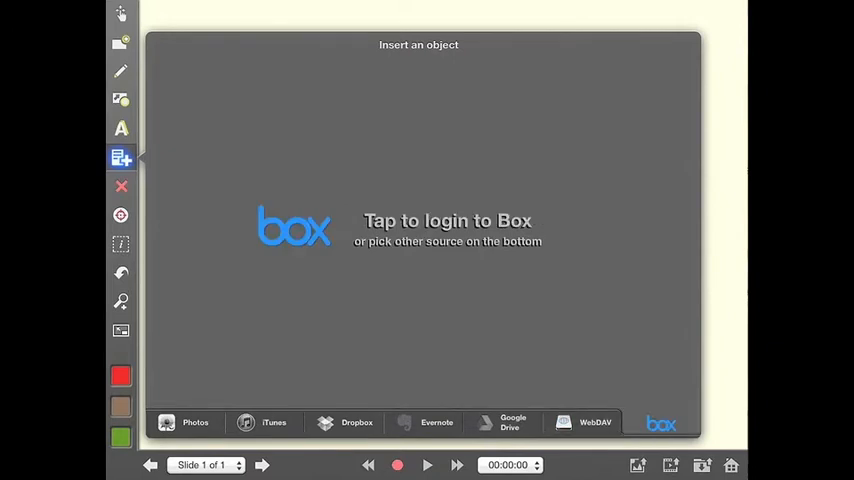
click(196, 422)
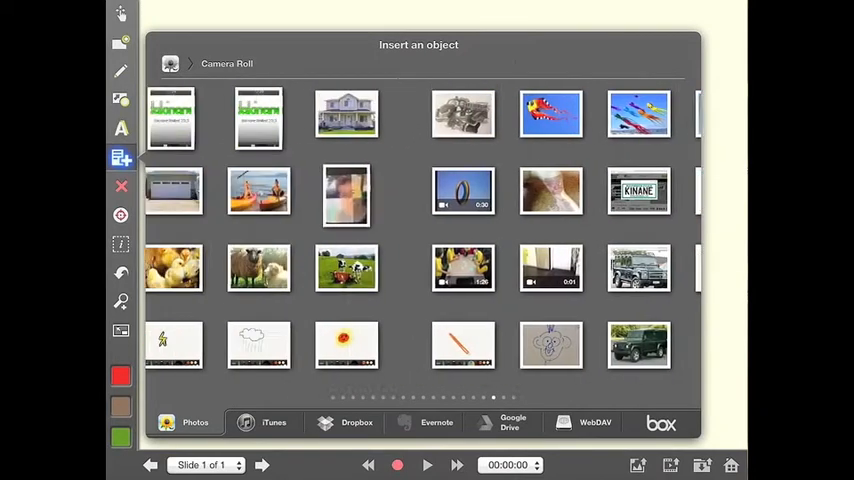
- Cut out the curly-haired face drawing from its background and place it on the right of the slide
scroll(right, 3)
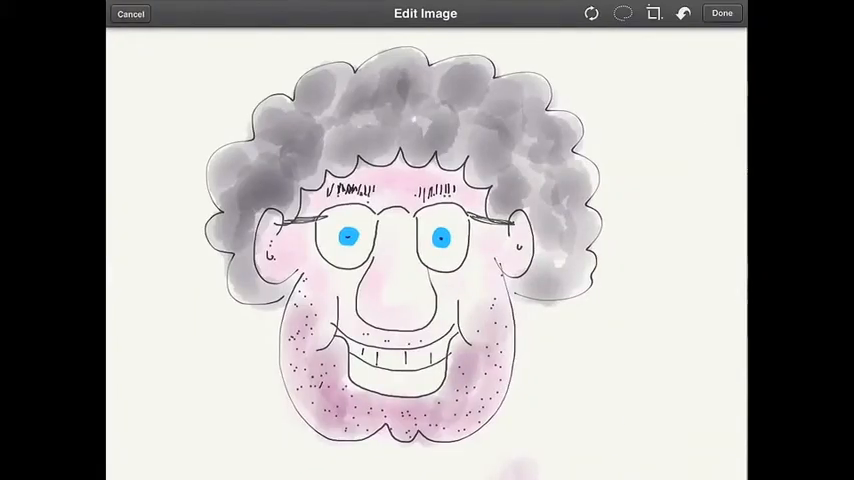
click(622, 12)
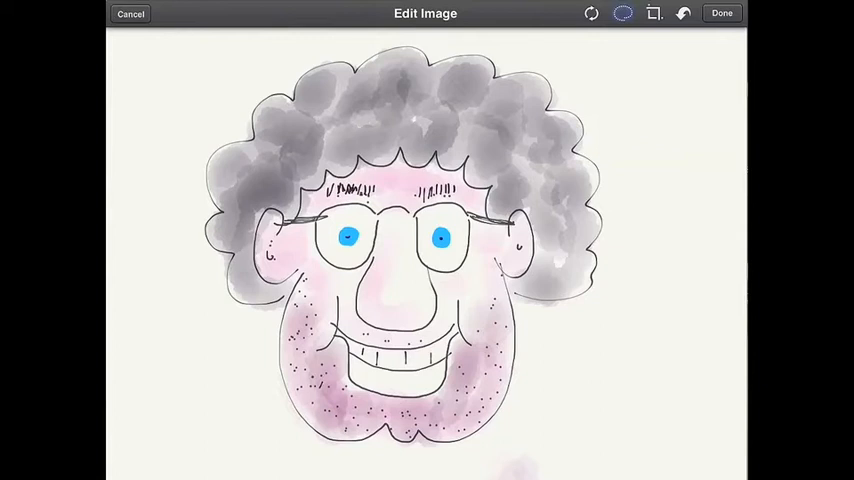
drag(510, 64, 616, 178)
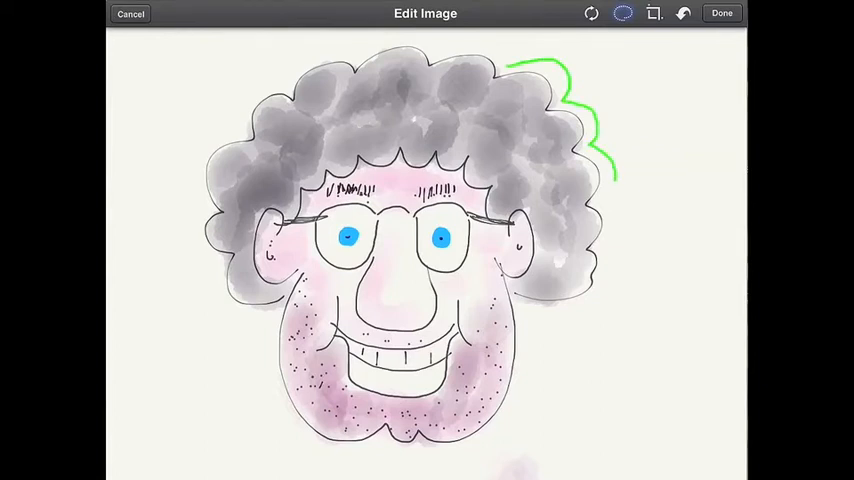
drag(616, 176, 524, 310)
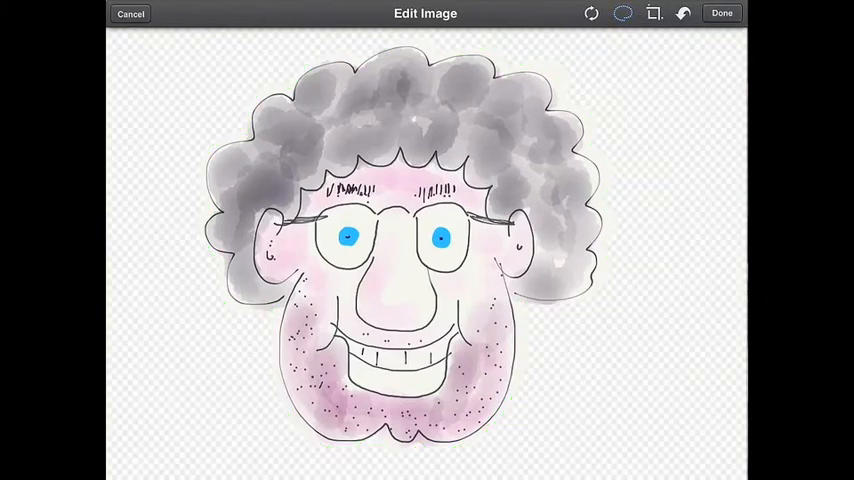
click(722, 12)
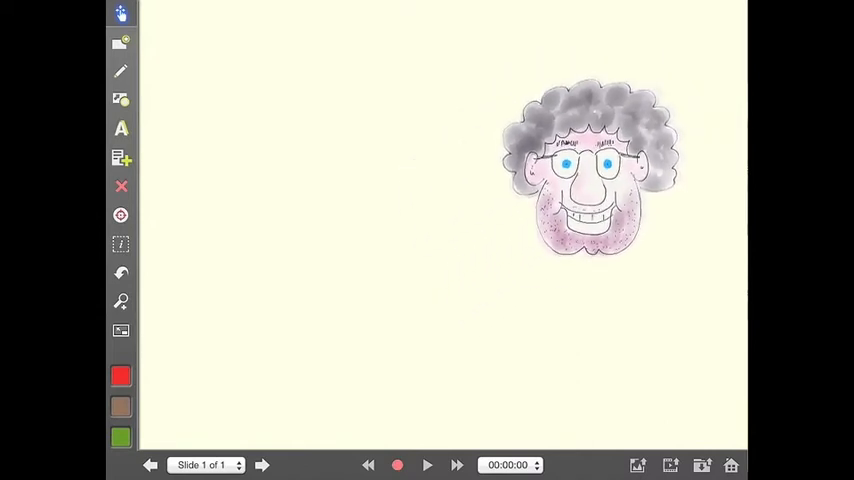
- Insert the weather map screenshot and crop it down to the Australia and New Zealand isobar map
click(120, 158)
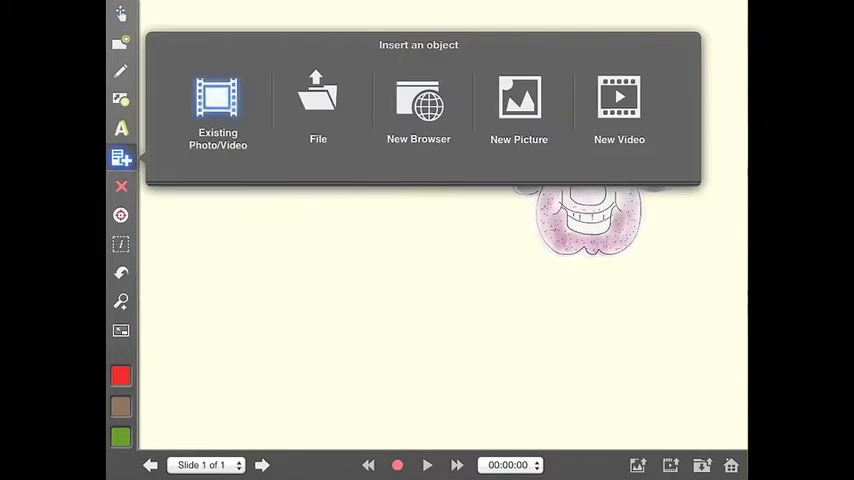
click(218, 96)
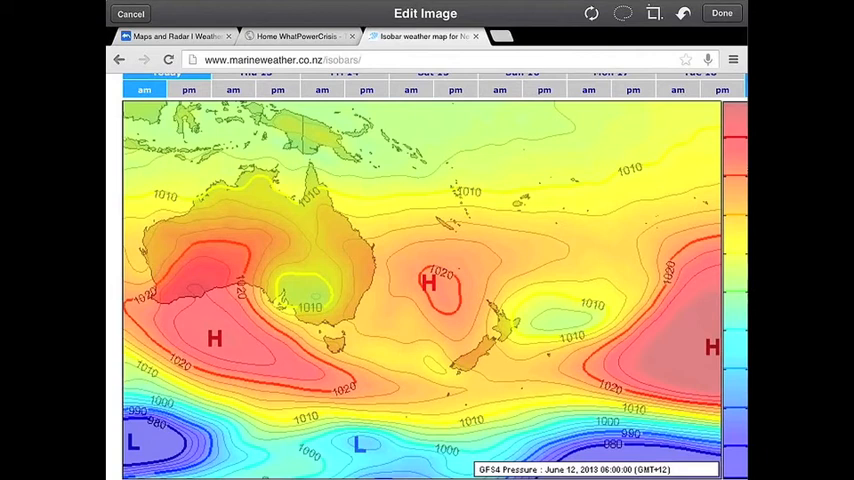
click(654, 12)
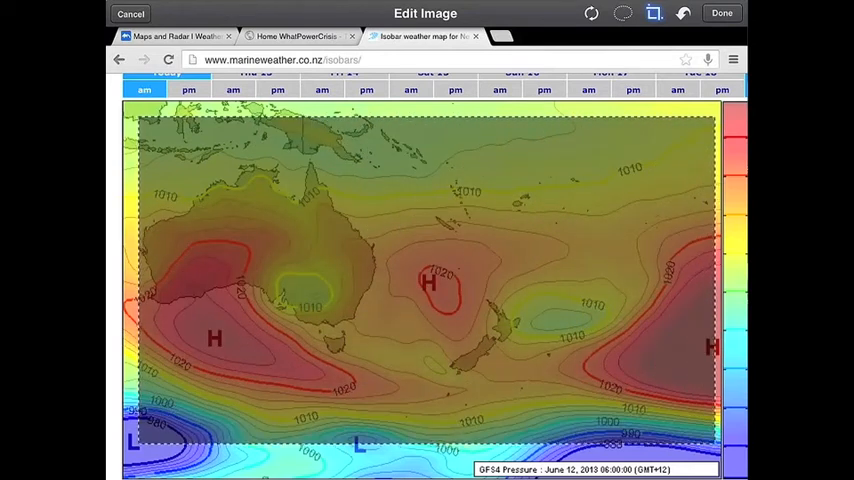
click(654, 12)
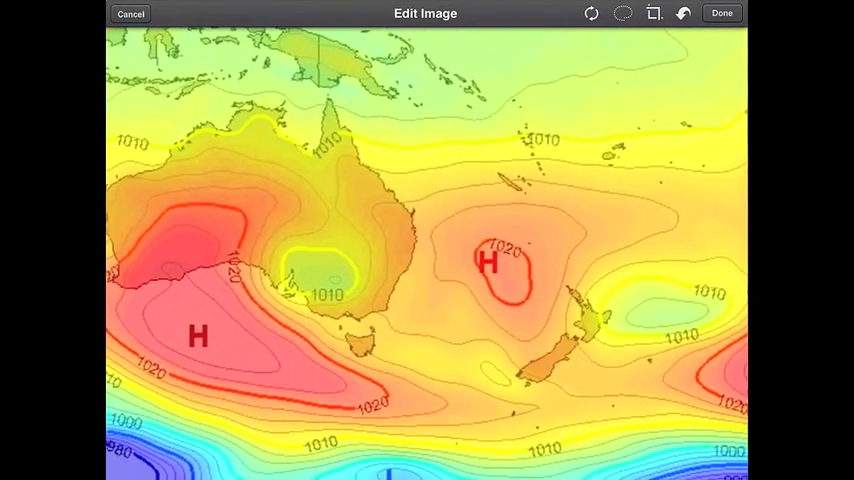
- Place the map behind the face cut-out and resize the face to sit over central Australia
click(720, 12)
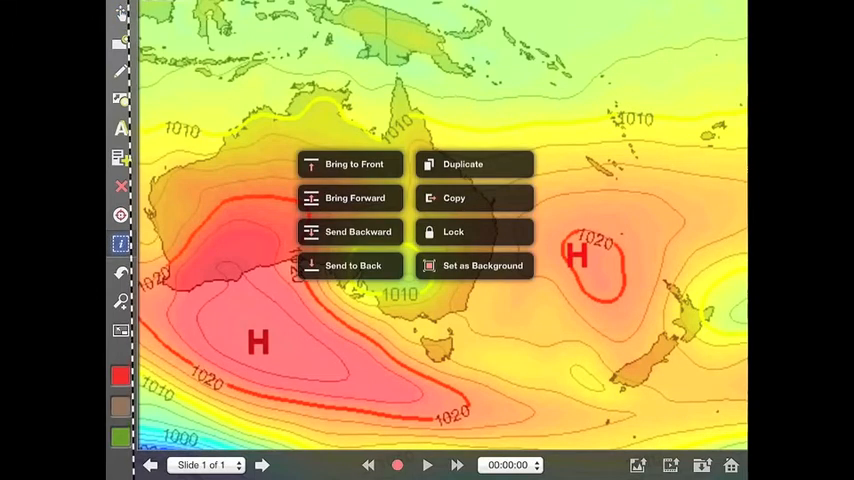
click(354, 164)
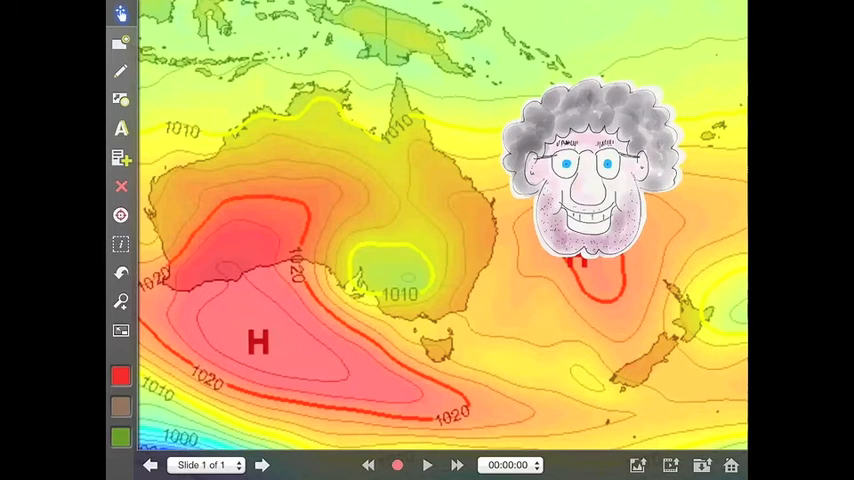
drag(588, 180, 470, 260)
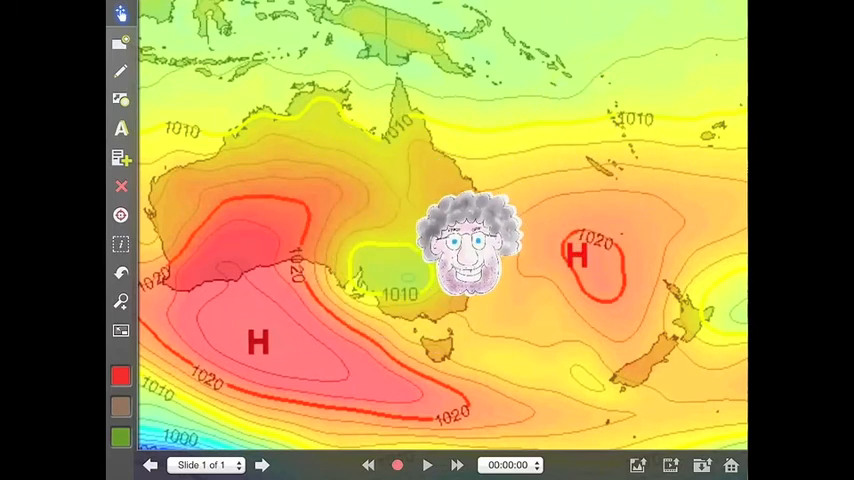
drag(466, 250, 296, 264)
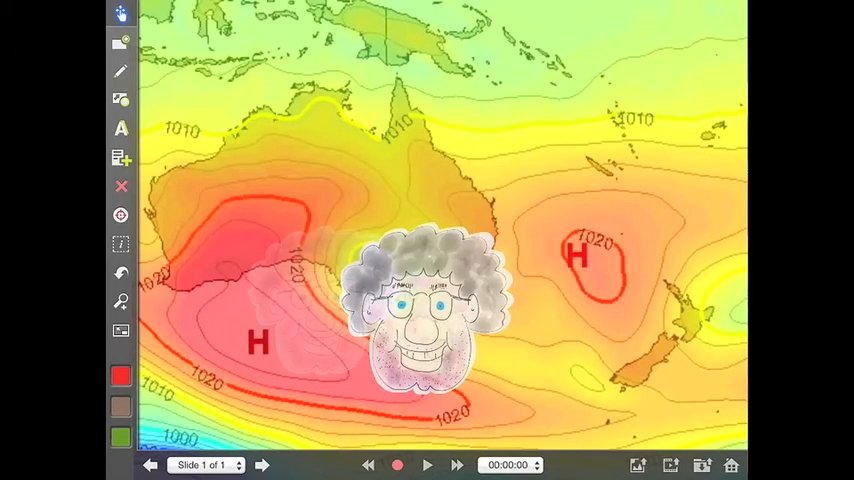
drag(420, 310, 320, 310)
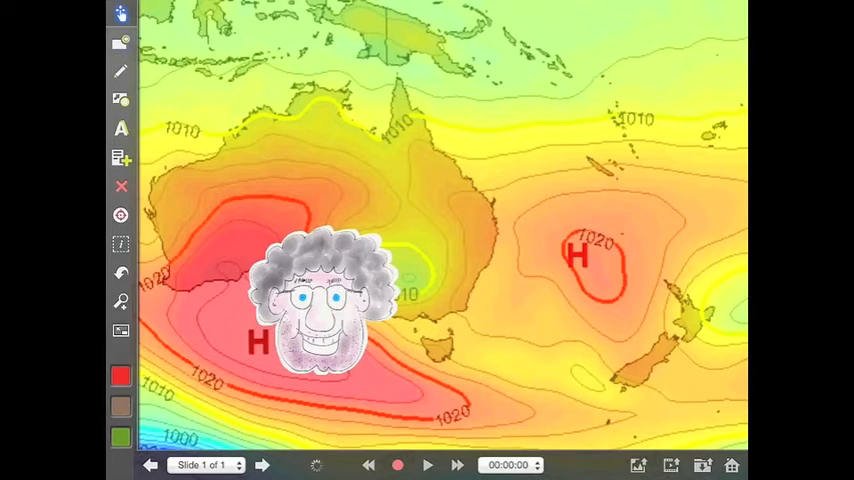
- Add a second blank slide to the presentation
click(120, 158)
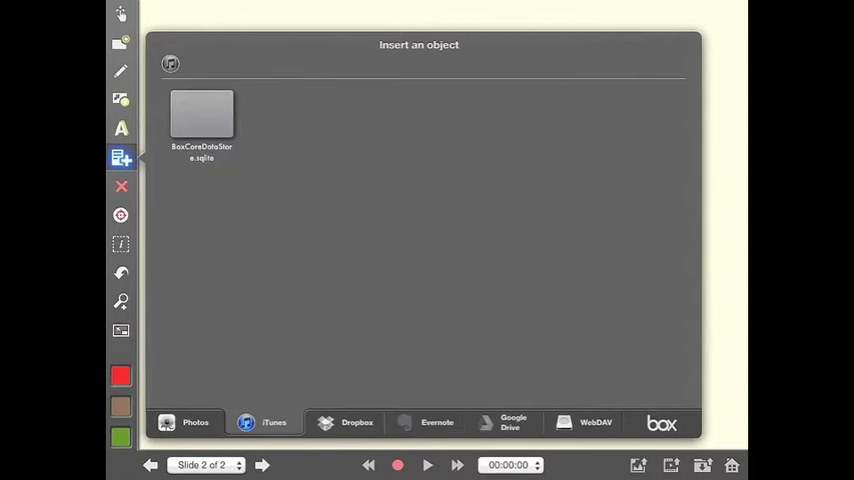
- Log in to Dropbox with the 'david…com' account email to reach the Digital Access text document
click(344, 422)
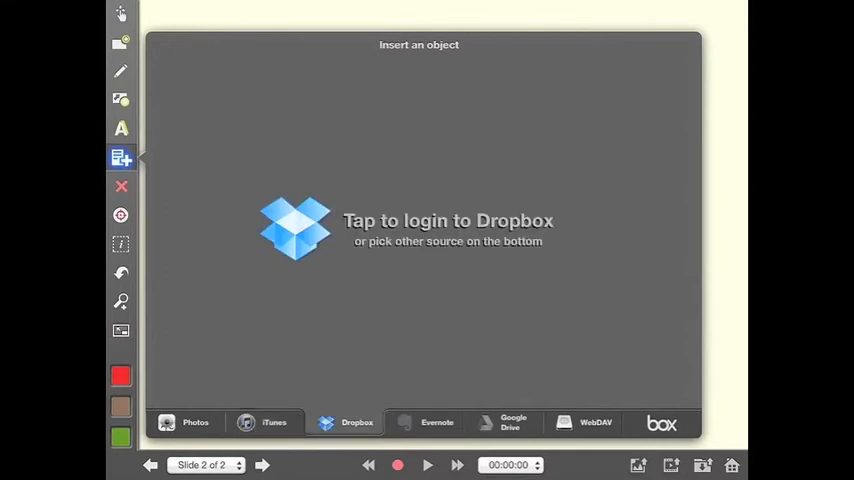
click(448, 220)
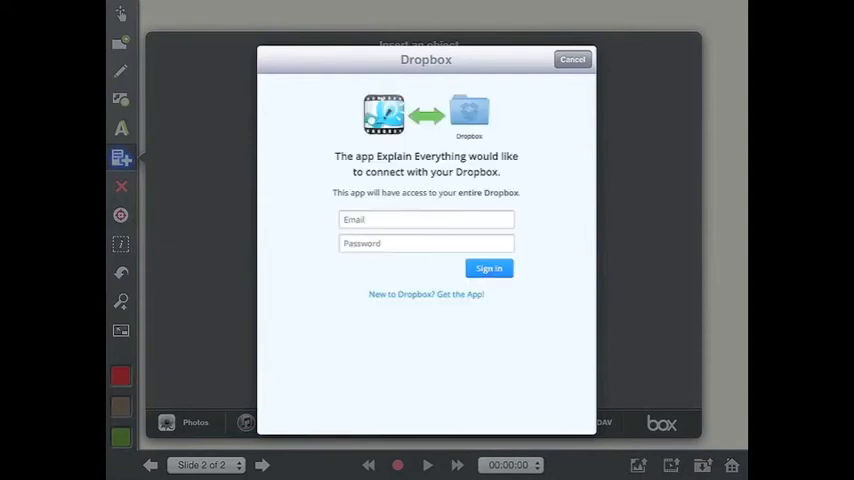
click(426, 220)
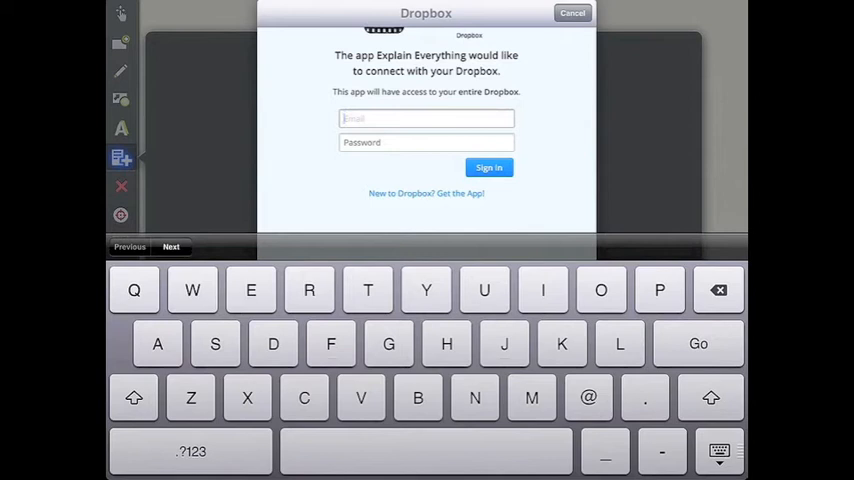
text(d)
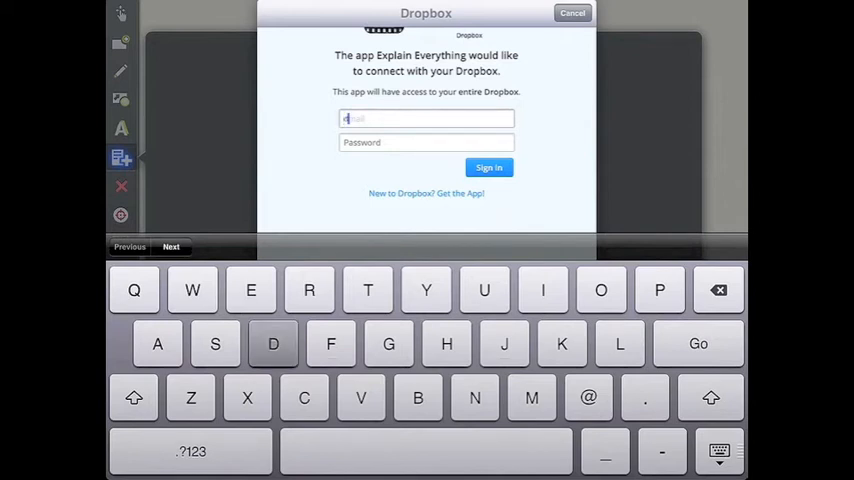
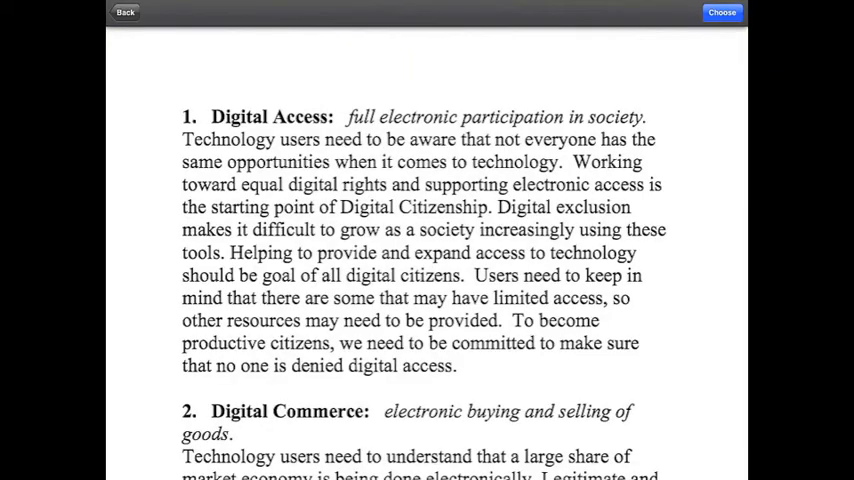
- Insert the Digital Citizenship document onto slide 2 and add a third blank slide
click(720, 12)
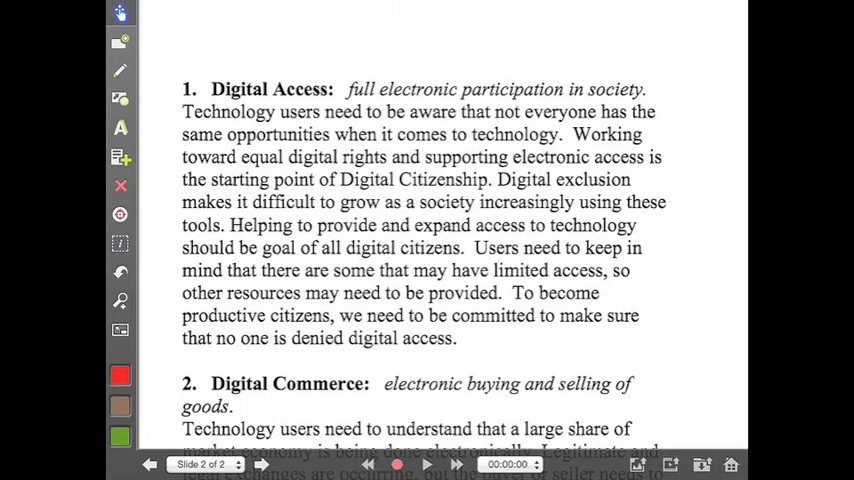
click(120, 156)
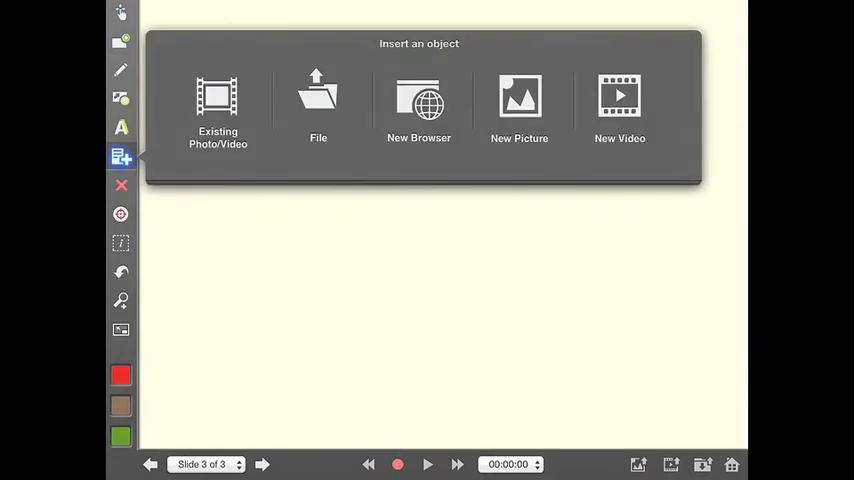
- Embed a new browser on slide 3 loading daknane.com, then add a fourth blank slide
click(418, 100)
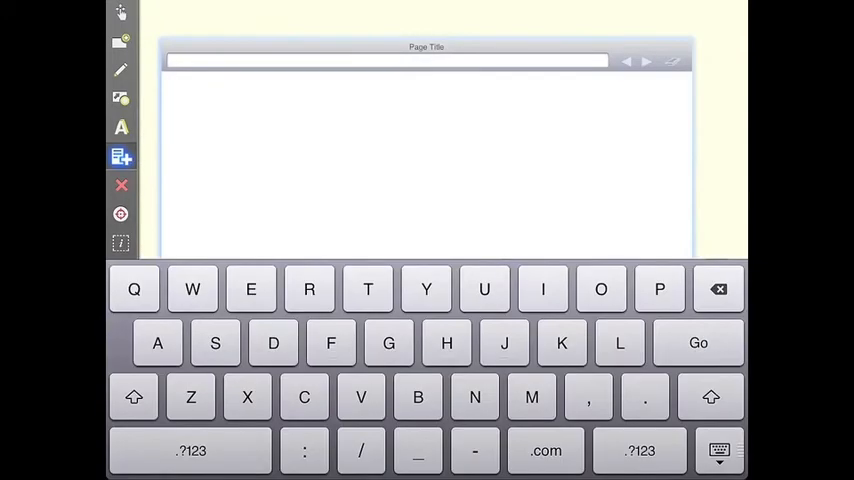
text(dakinane.co)
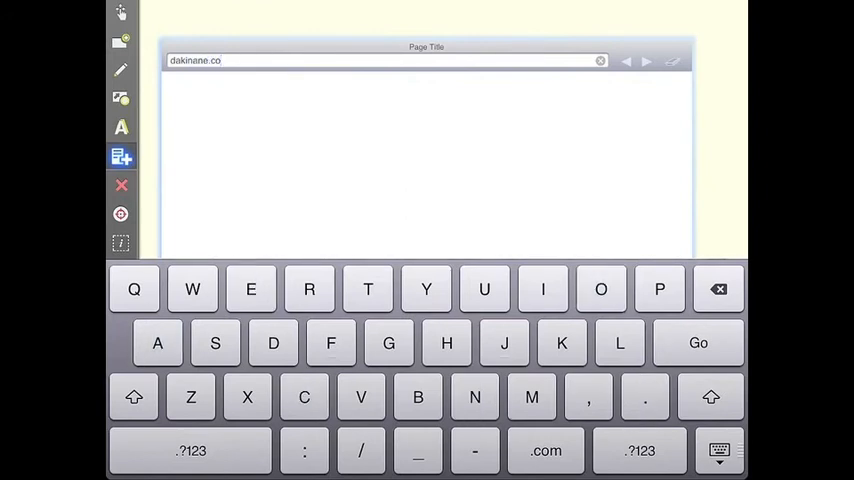
click(696, 342)
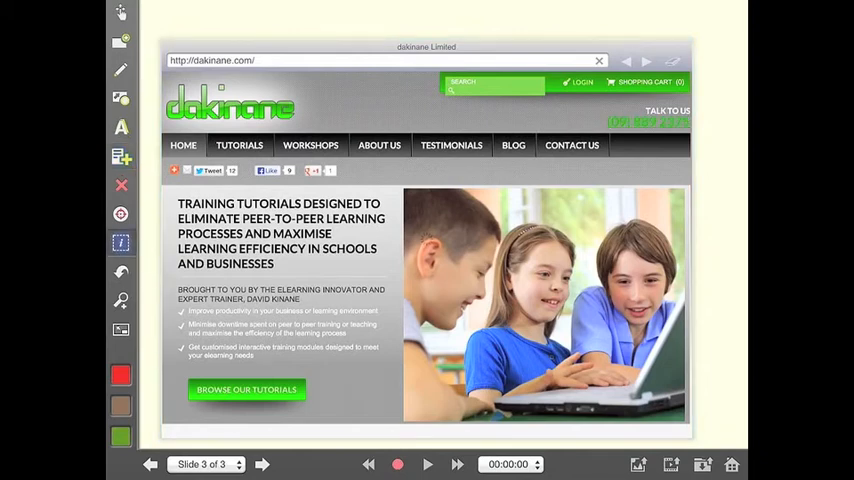
right_click(300, 230)
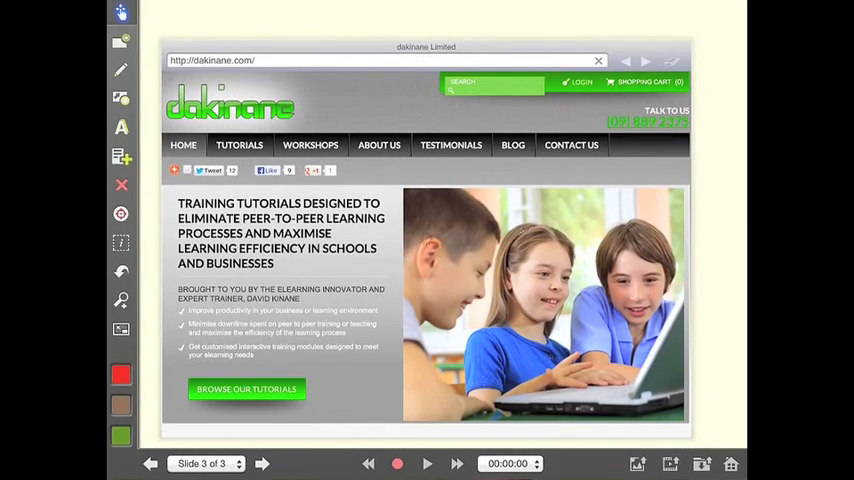
click(262, 464)
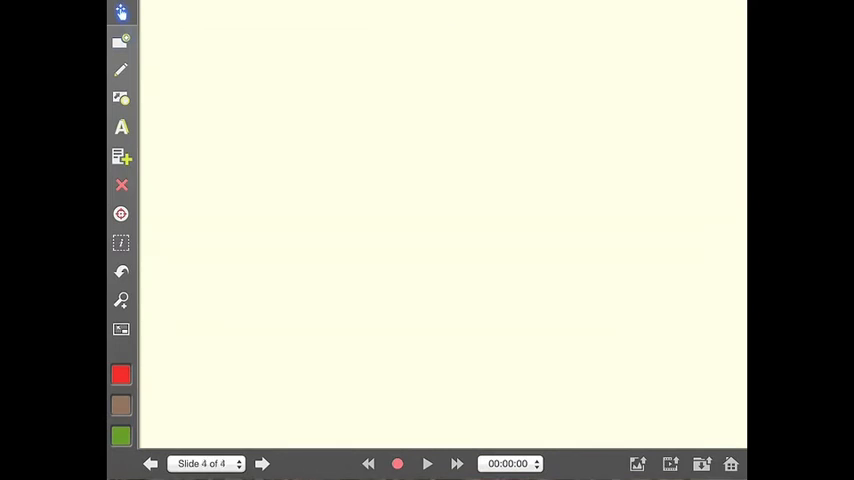
- Leave slide 4 empty and add a fifth blank slide
click(120, 156)
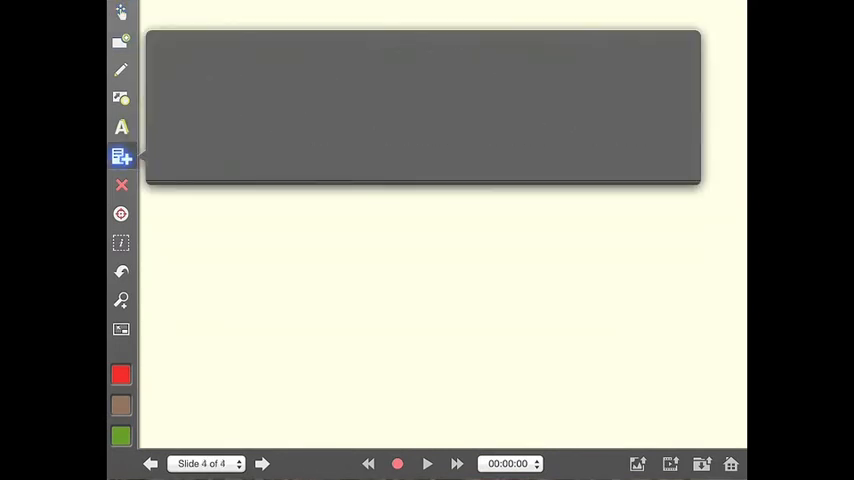
click(120, 156)
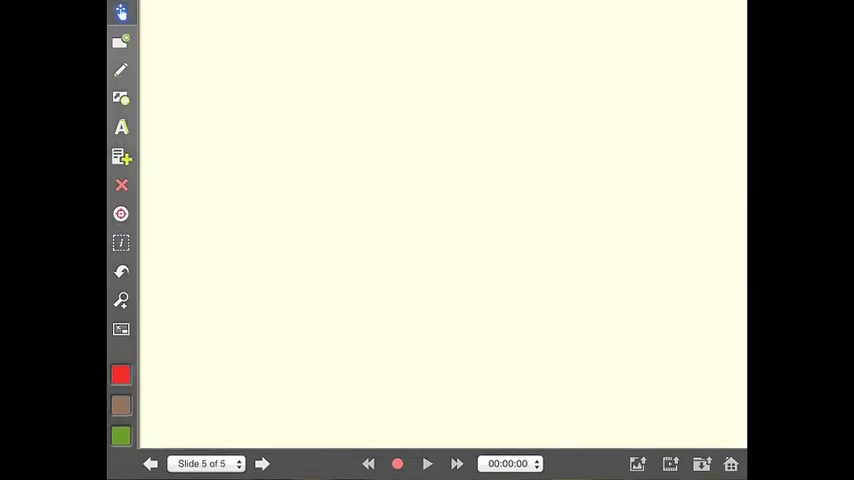
- Insert a new camera video object on slide 5 and start recording footage of the keyboard
click(120, 156)
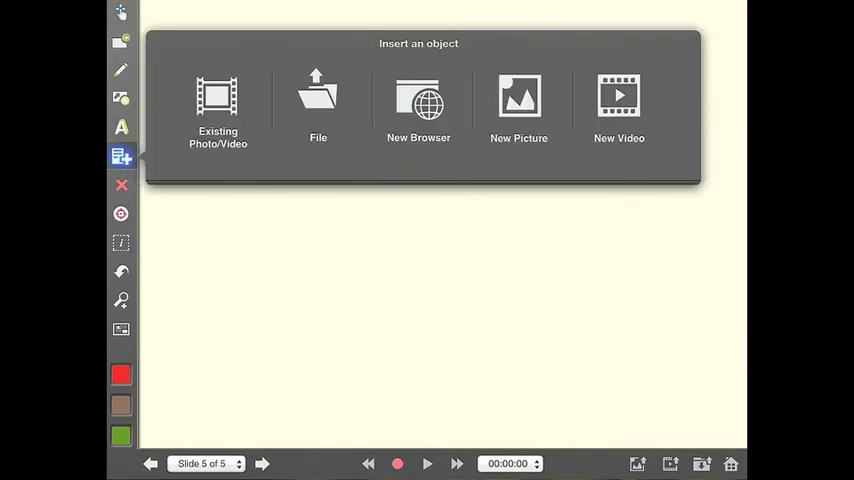
click(620, 96)
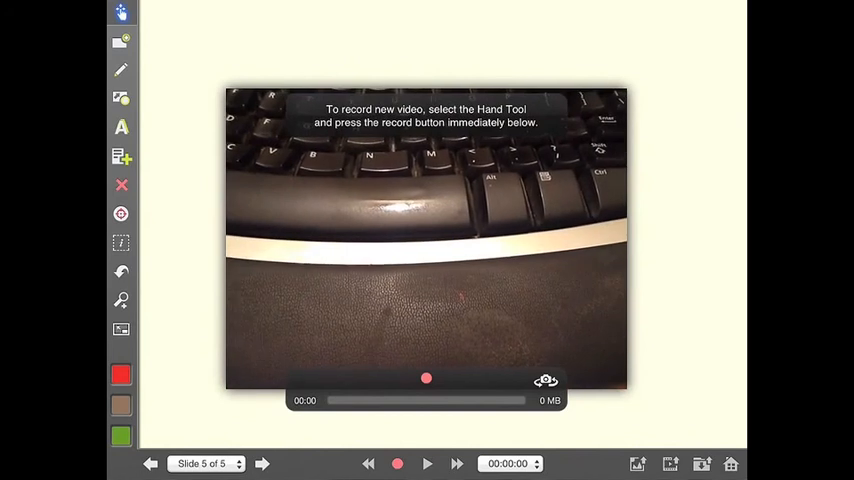
click(396, 464)
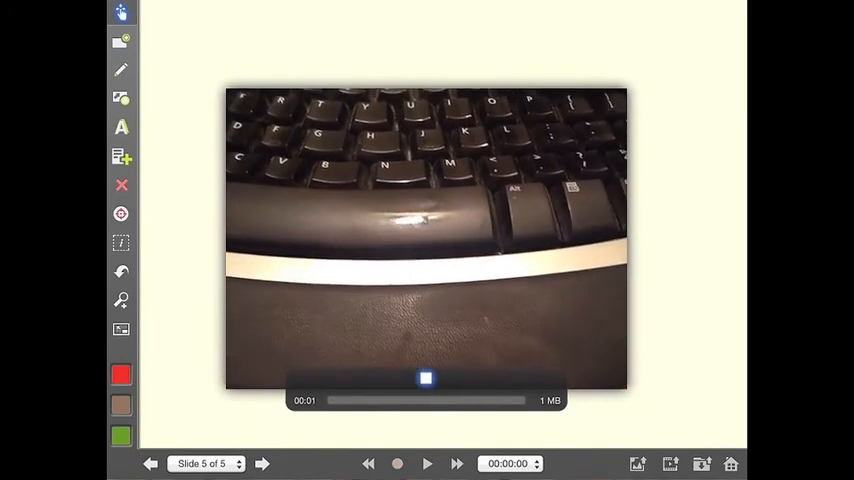